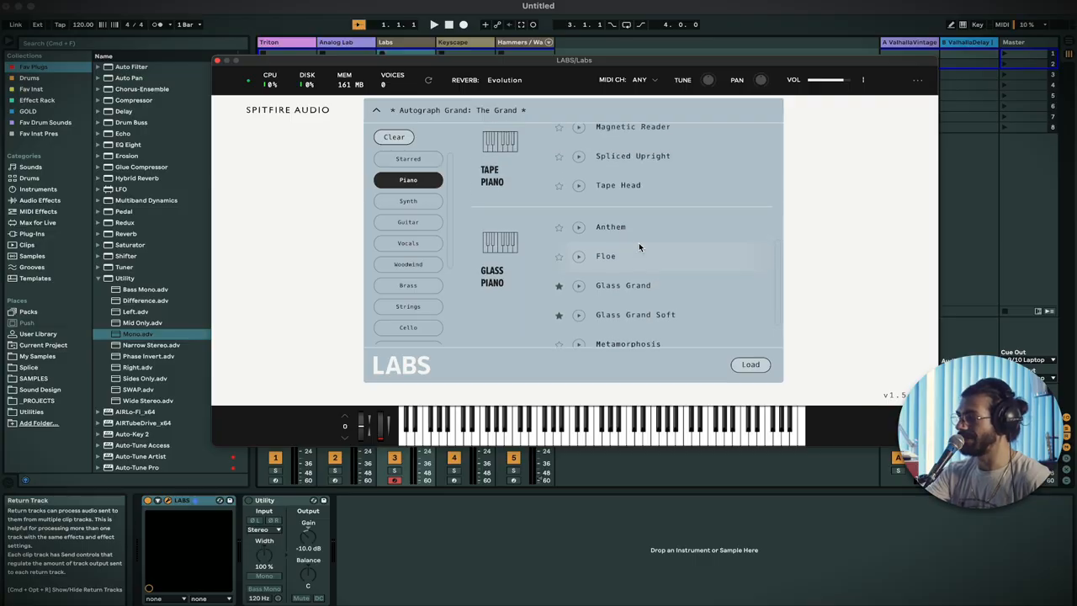
# Load the Capstan Upright preset from the Tape Piano section of the LABS browser
pyautogui.scroll(3)
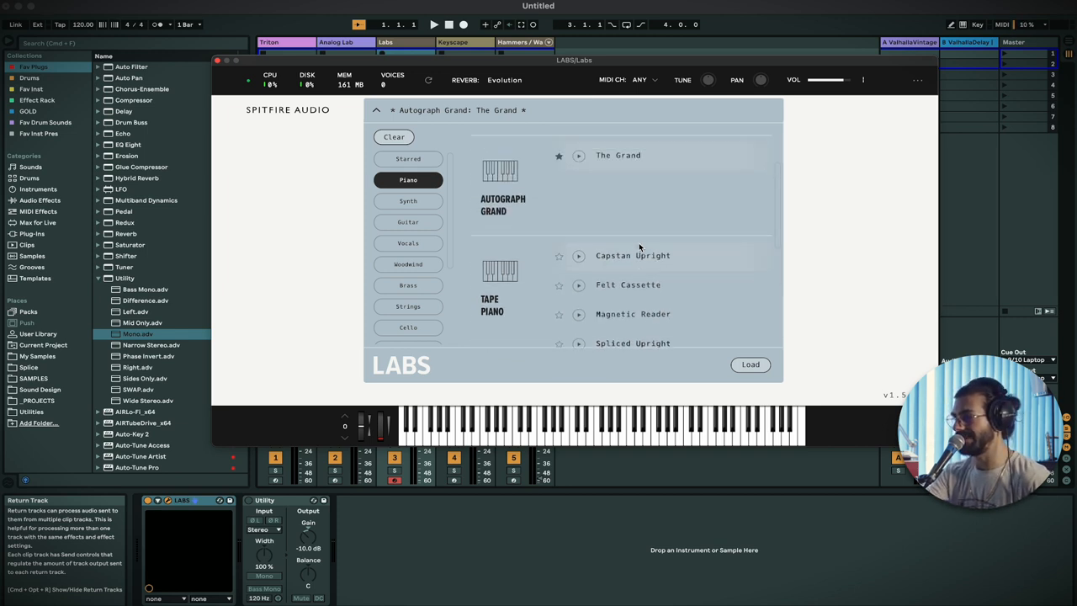
pyautogui.scroll(-3)
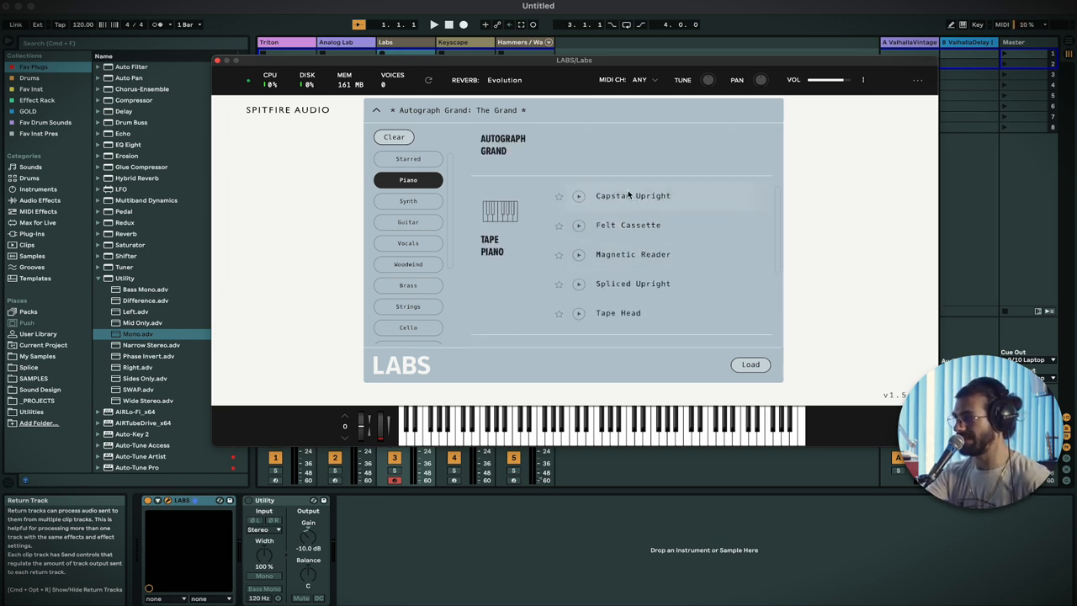
pyautogui.click(632, 195)
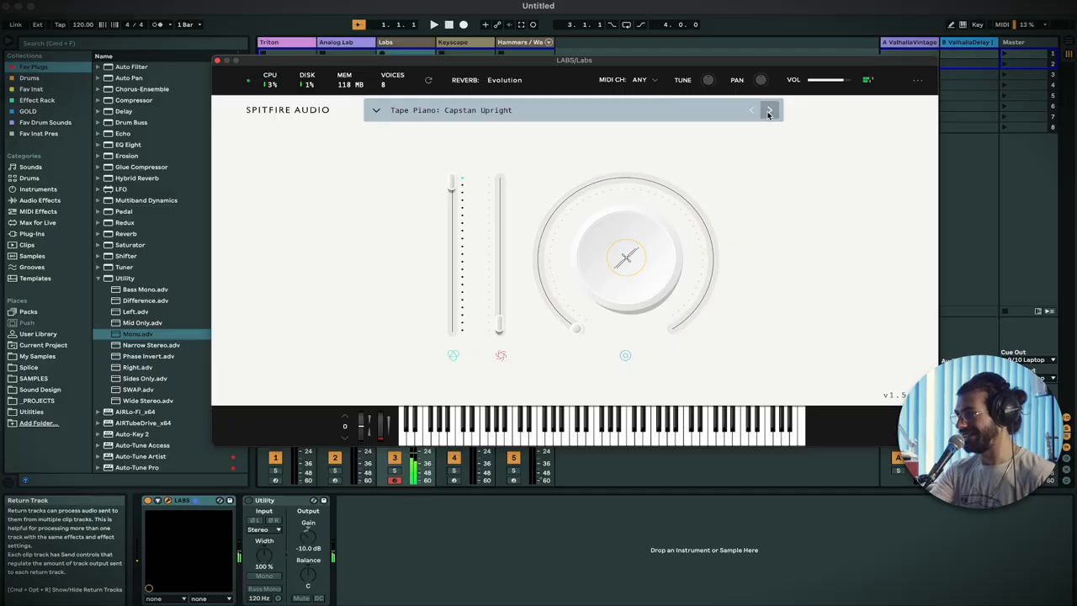
# Step to the next LABS preset, Spliced Upright, replacing Capstan Upright
pyautogui.click(768, 111)
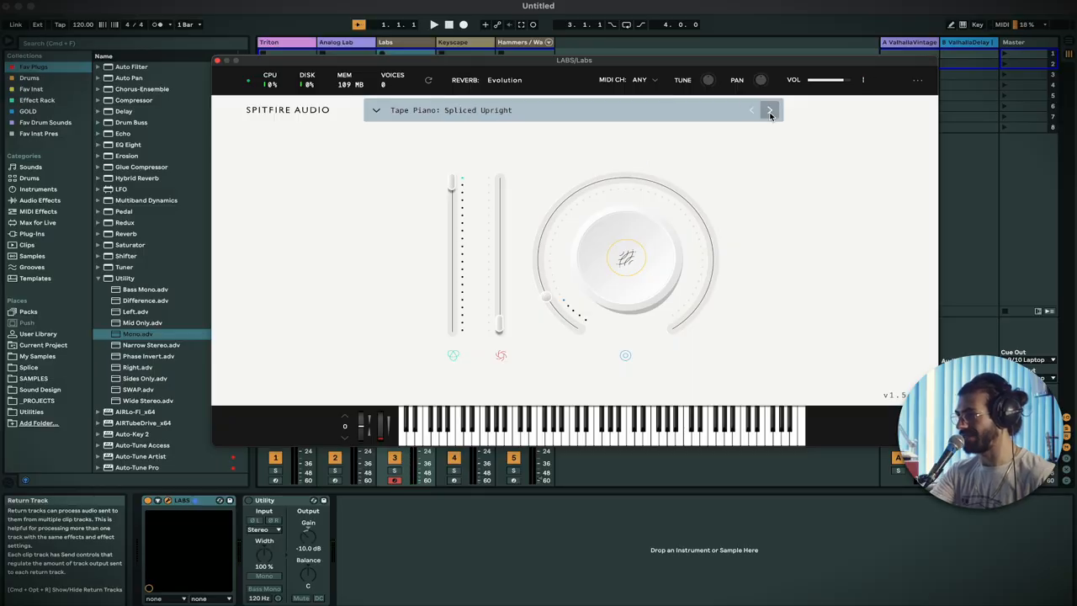